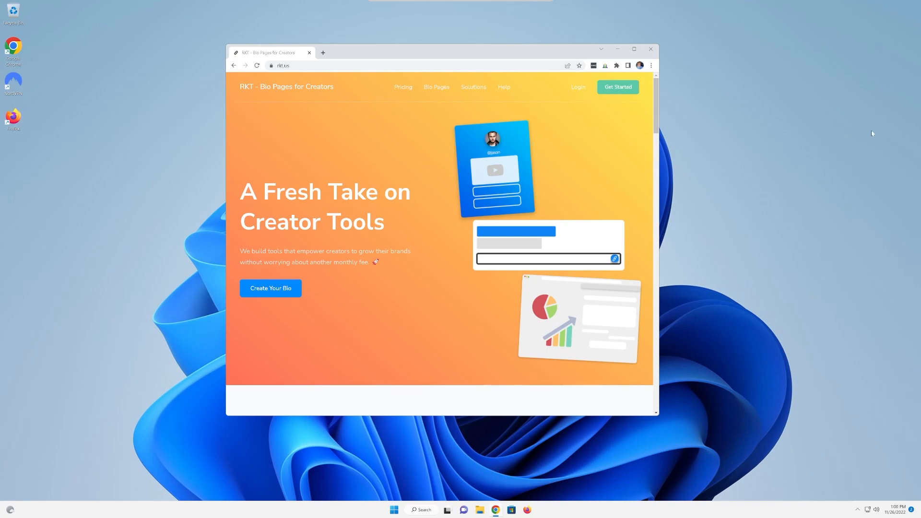
pyautogui.moveTo(587, 156)
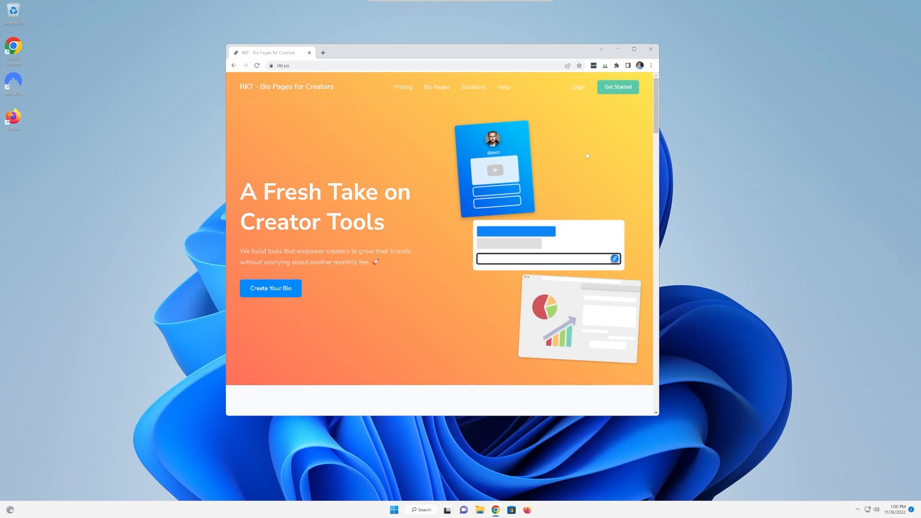
pyautogui.moveTo(556, 170)
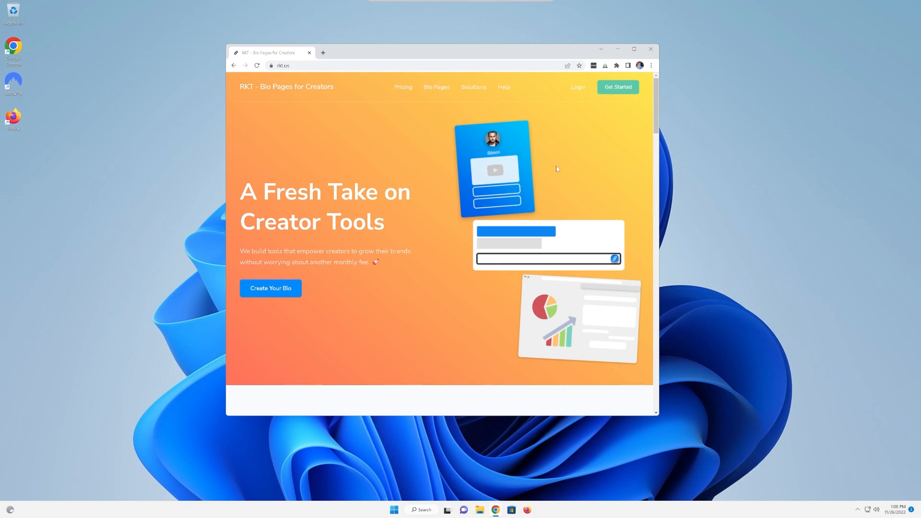
pyautogui.moveTo(559, 167)
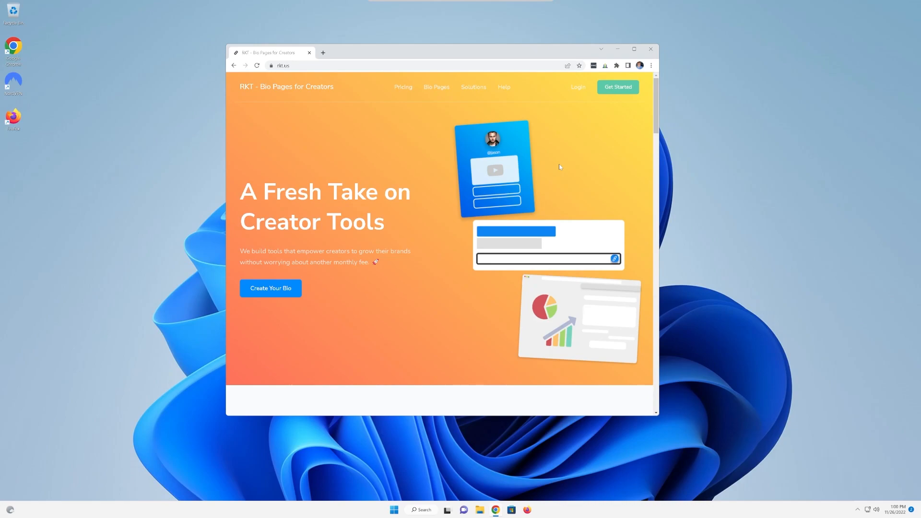
# - Close the Chrome window showing the RKT homepage with Alt+F4
pyautogui.press('alt+F4')
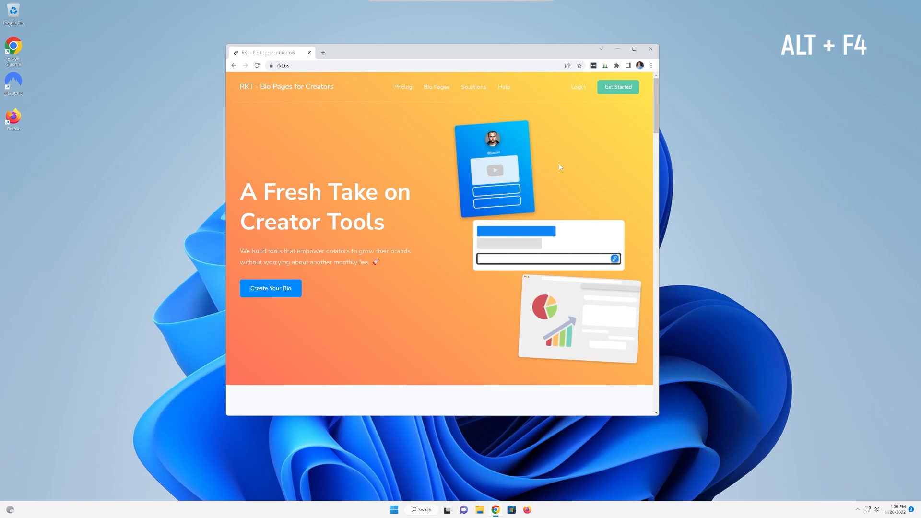
pyautogui.press('alt+f4')
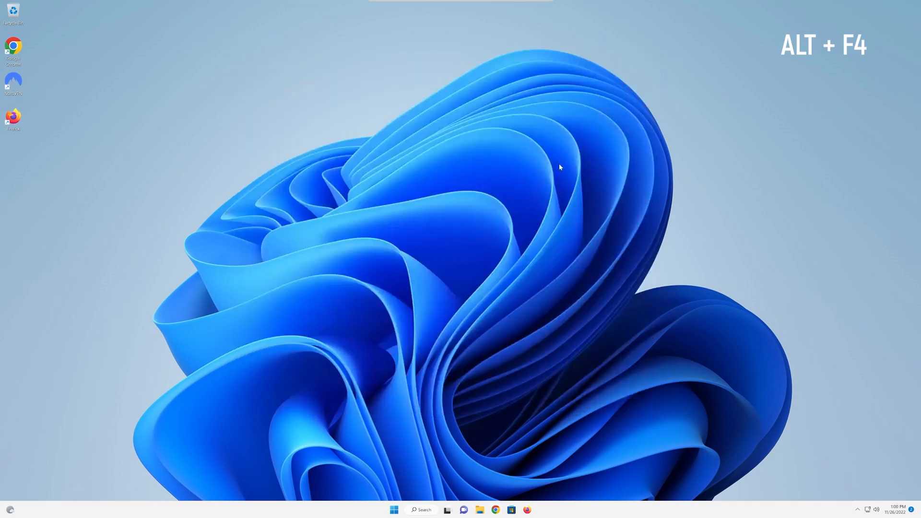
pyautogui.moveTo(349, 165)
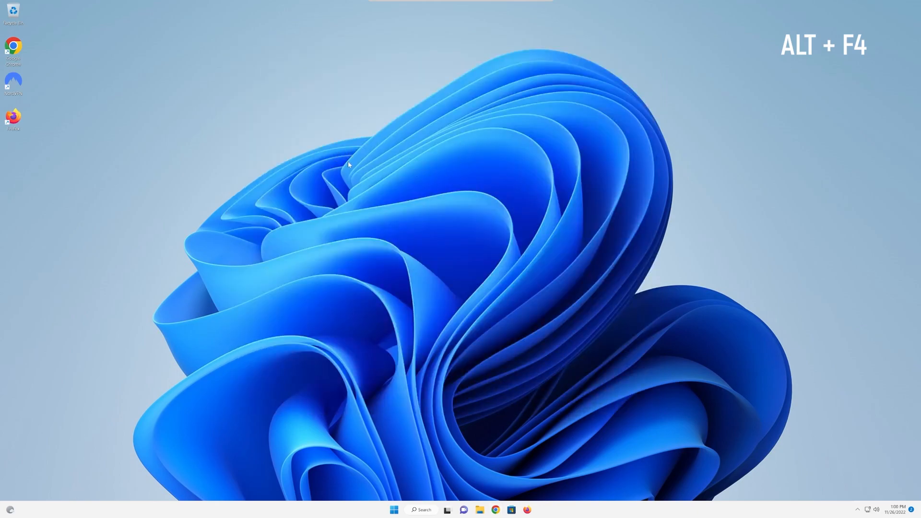
pyautogui.moveTo(401, 174)
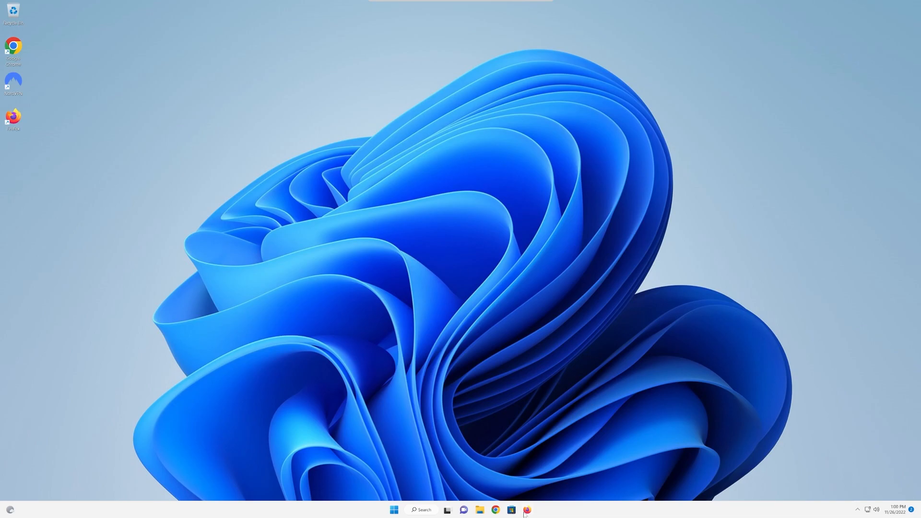
# - Launch Firefox from the taskbar, then open Task Manager from Start search results
pyautogui.click(495, 510)
pyautogui.write('task')
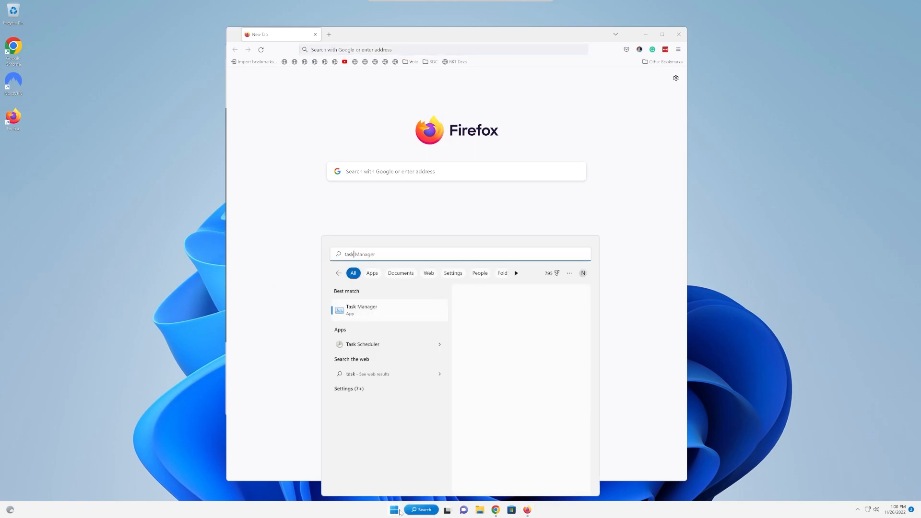
pyautogui.click(361, 310)
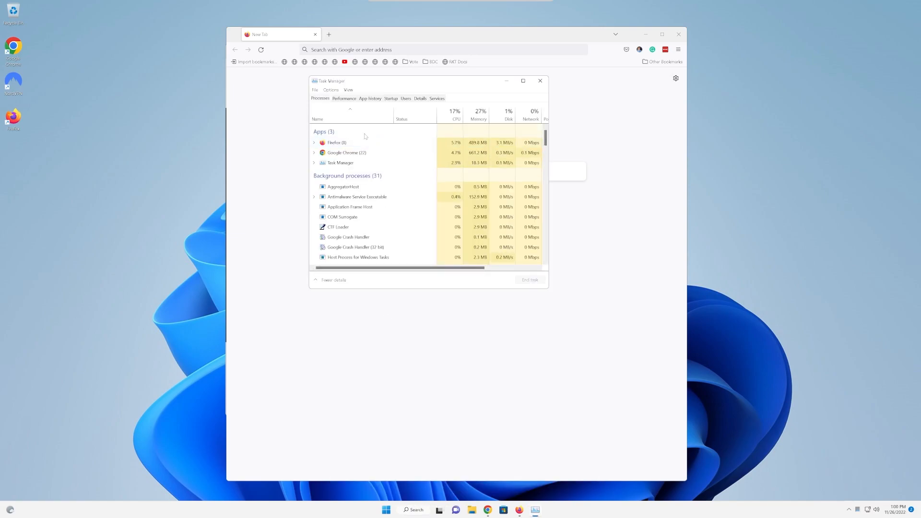
# - End the Firefox and Google Chrome tasks and dismiss the 'operation could not be completed' error
pyautogui.click(346, 152)
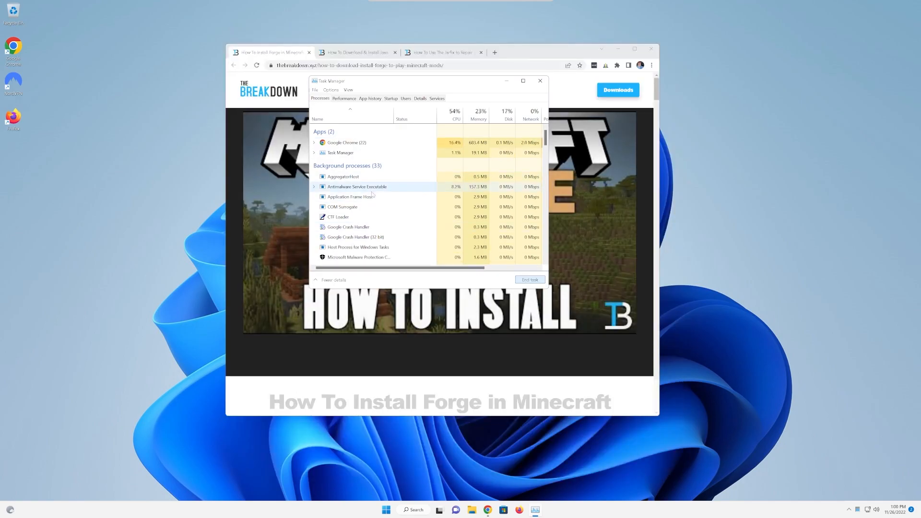
pyautogui.rightClick(345, 142)
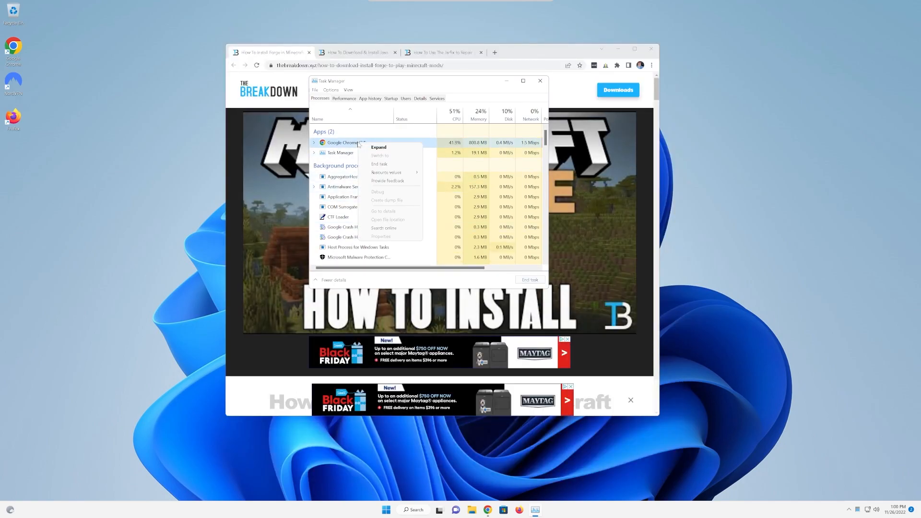
pyautogui.click(379, 164)
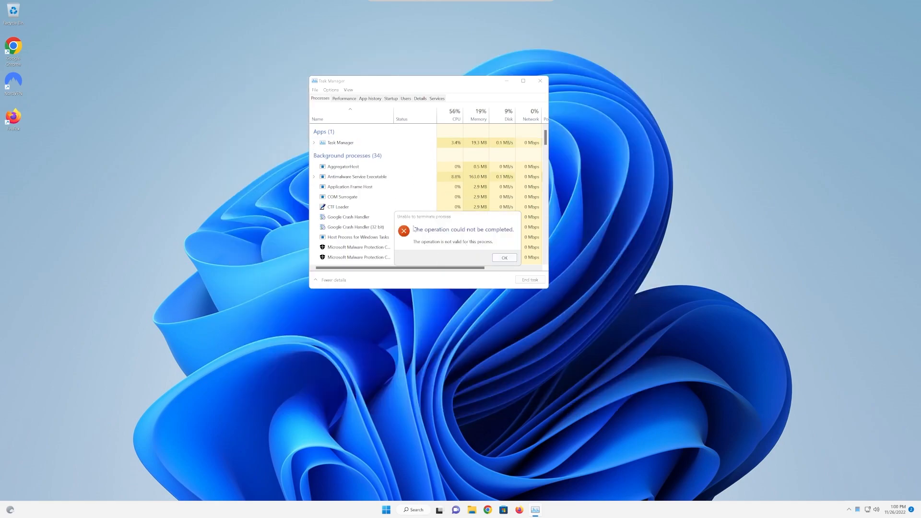
pyautogui.click(504, 257)
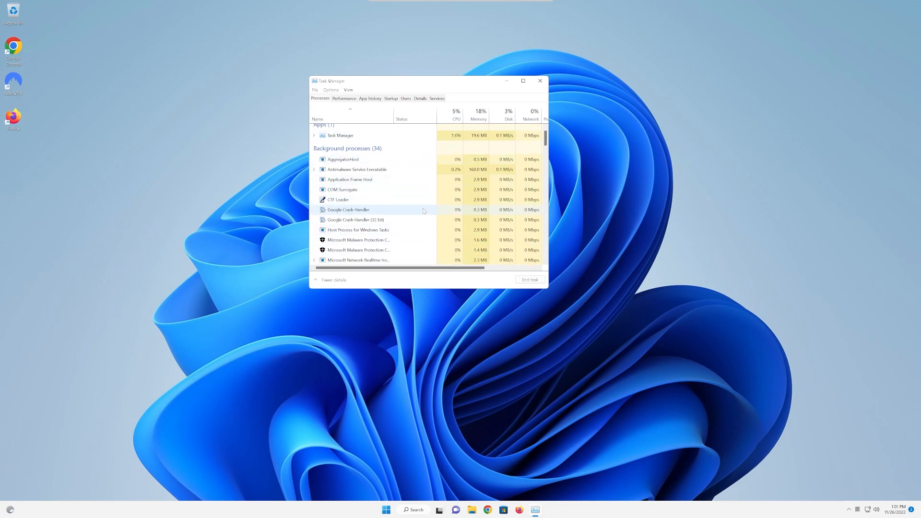
# - Scroll through the background process list, right-click a process, then close Task Manager
pyautogui.scroll(-3)
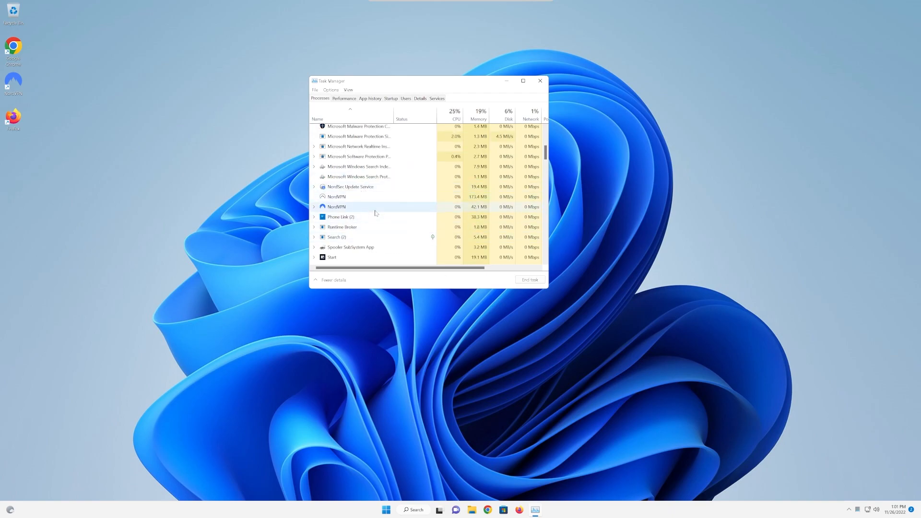
pyautogui.scroll(-3)
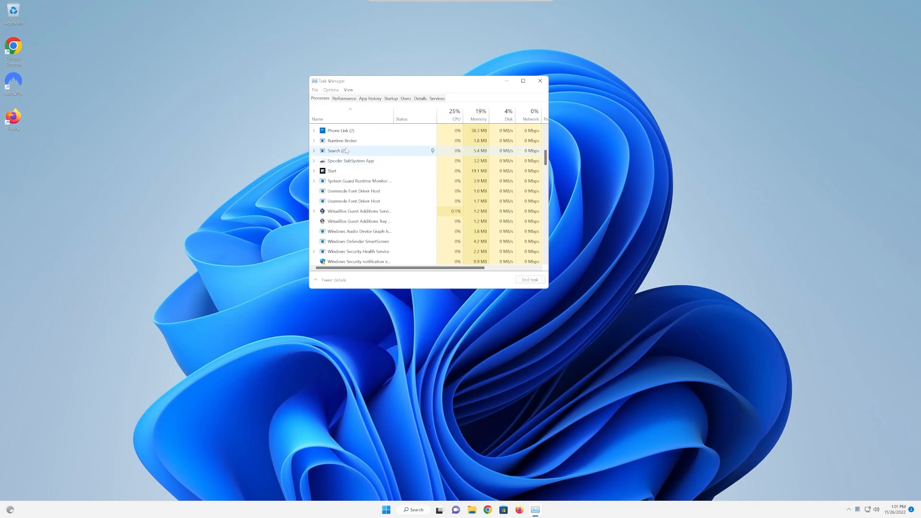
pyautogui.rightClick(337, 178)
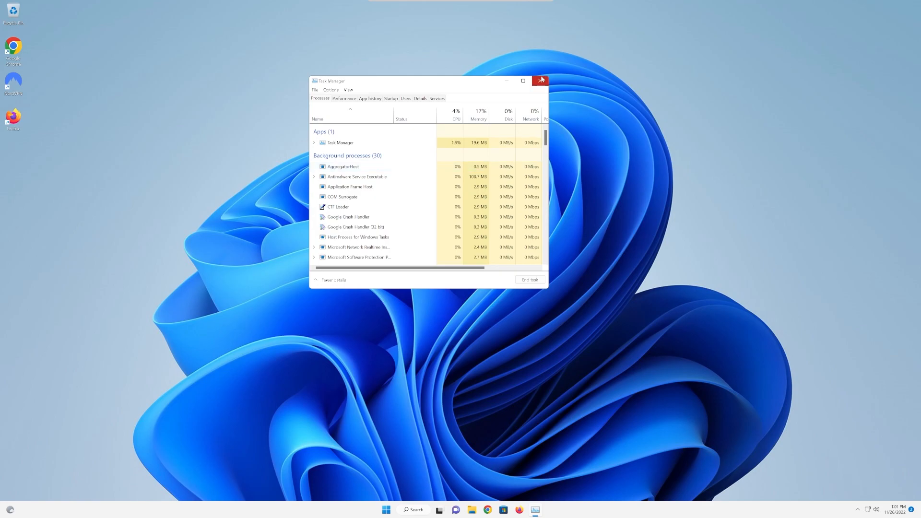
pyautogui.moveTo(541, 80)
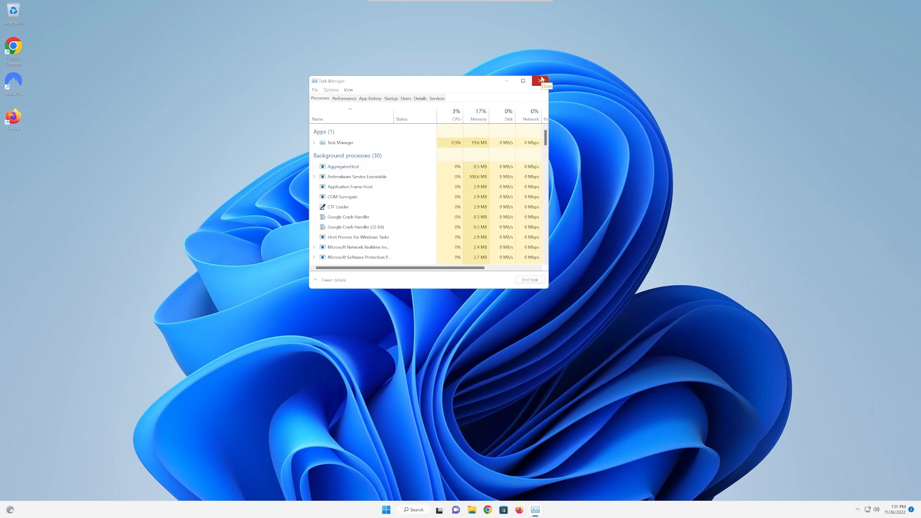
pyautogui.click(542, 80)
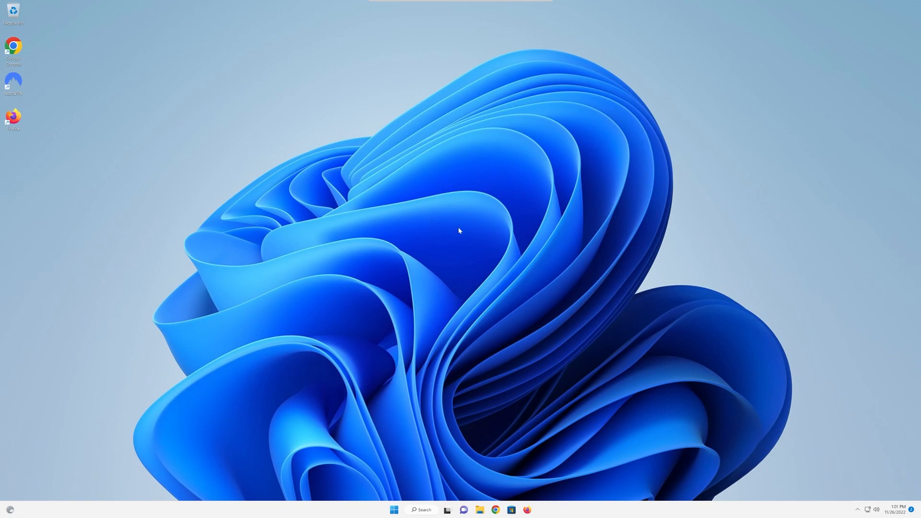
# - Open Task Manager from the Ctrl+Alt+Delete security options screen
pyautogui.press('ctrl+alt+delete')
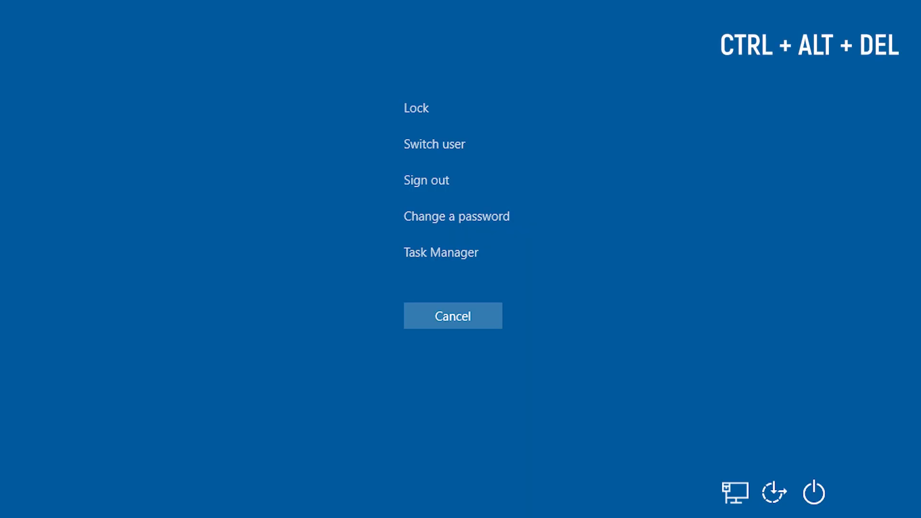
pyautogui.click(440, 252)
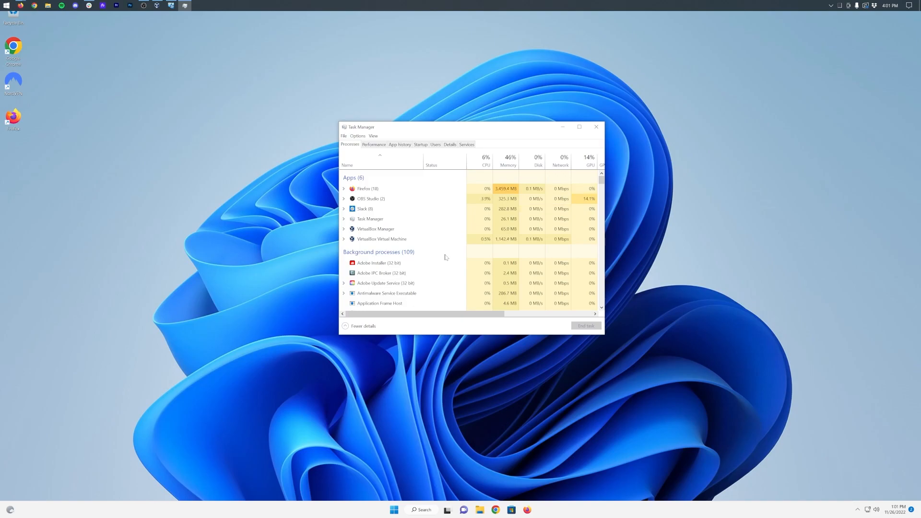
pyautogui.press('ctrl+shift+esc')
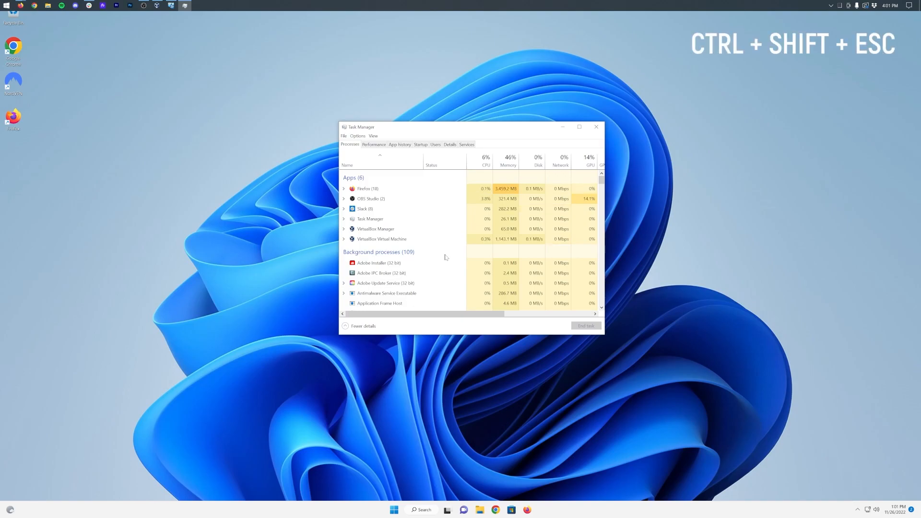
pyautogui.click(597, 127)
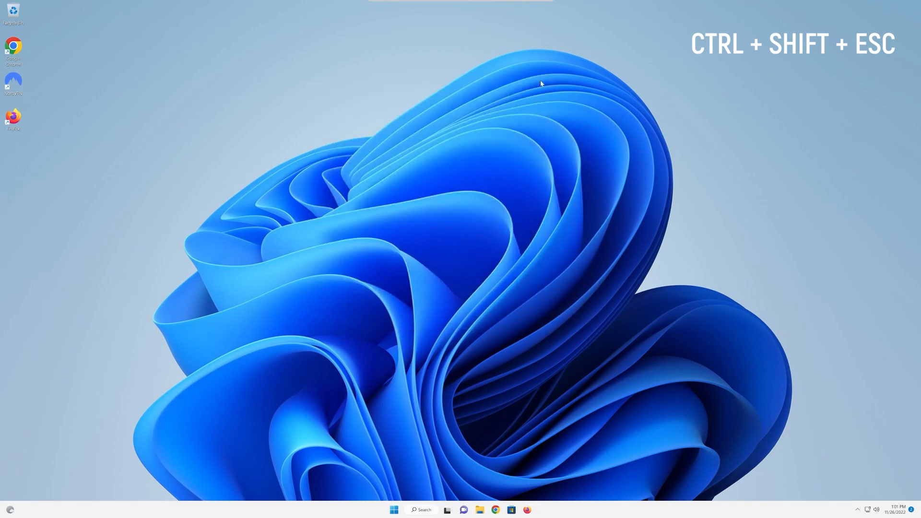
pyautogui.press('ctrl+shift+esc')
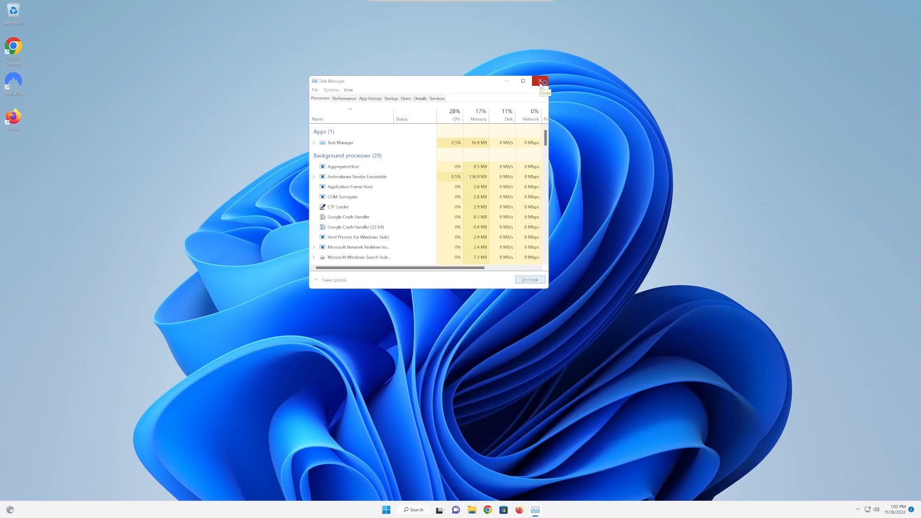
# - Close Task Manager and enter rkt.us in Firefox to load the RKT Bio Pages homepage
pyautogui.click(540, 81)
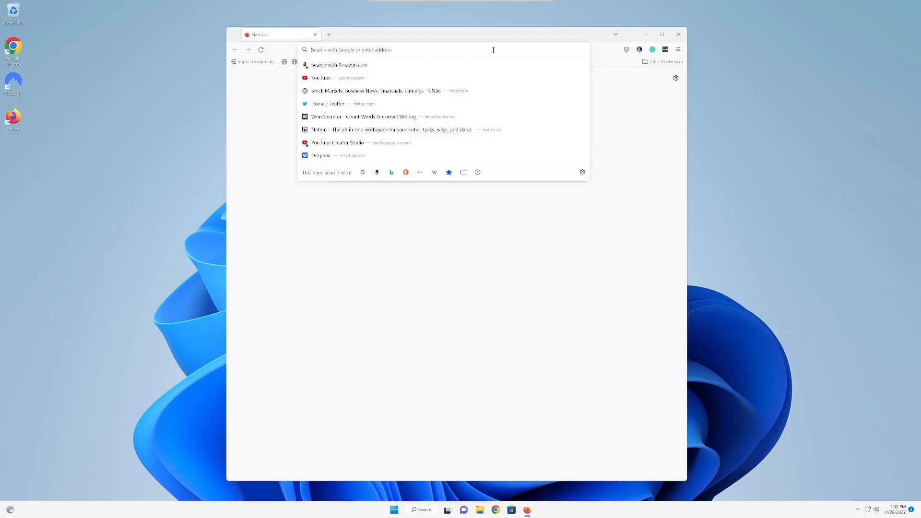
pyautogui.write('rkt.us')
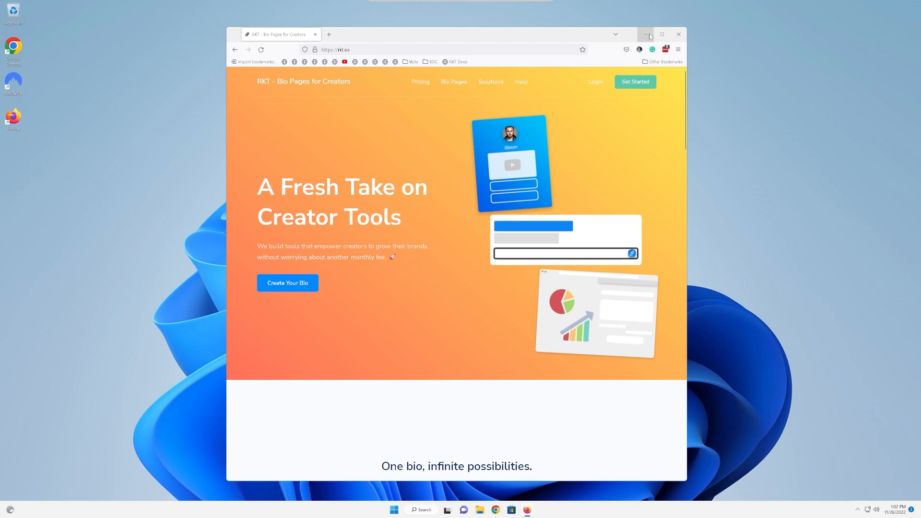
pyautogui.moveTo(607, 136)
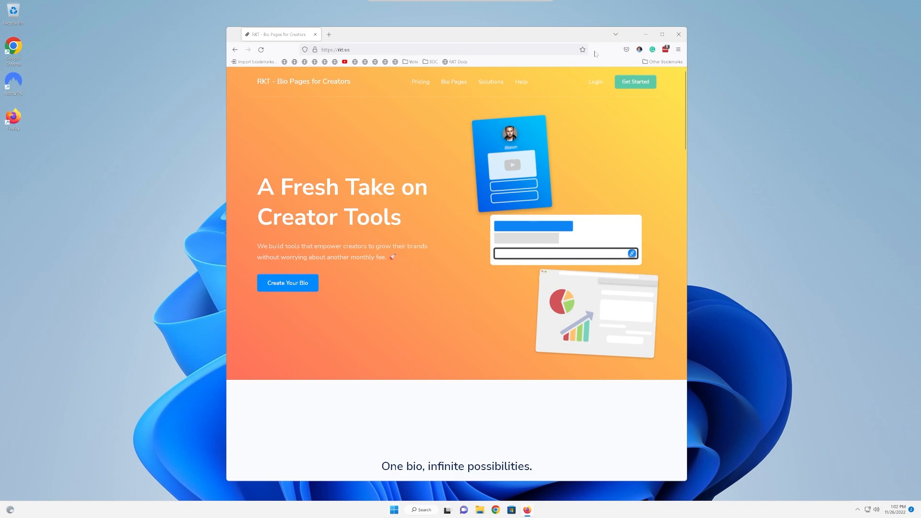
# - Open the Windows Start menu from the taskbar over the Firefox window
pyautogui.click(394, 509)
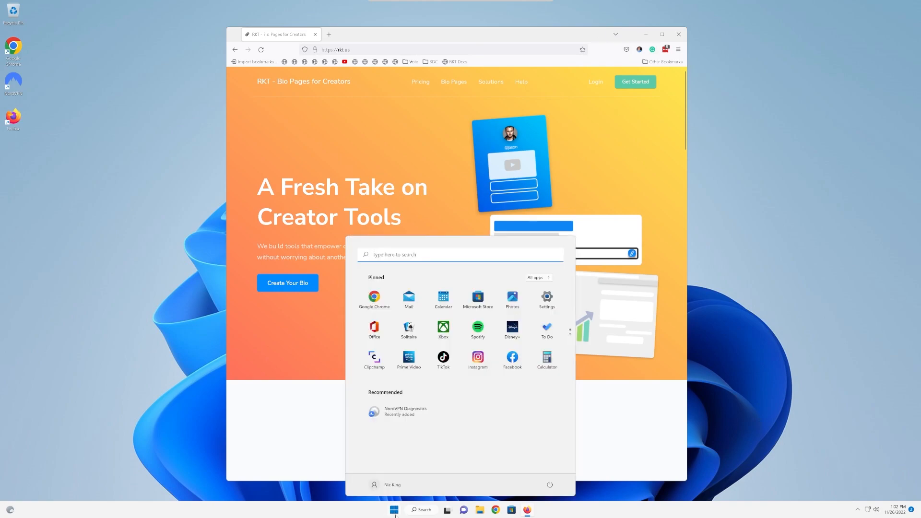
# - Search 'cmd', launch Command Prompt, and begin typing 'task' at the prompt
pyautogui.write('cmd')
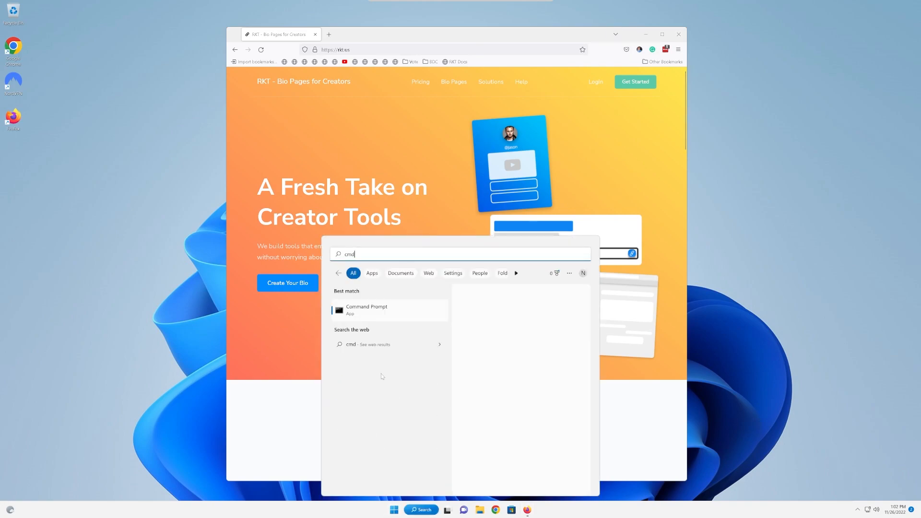
pyautogui.click(366, 310)
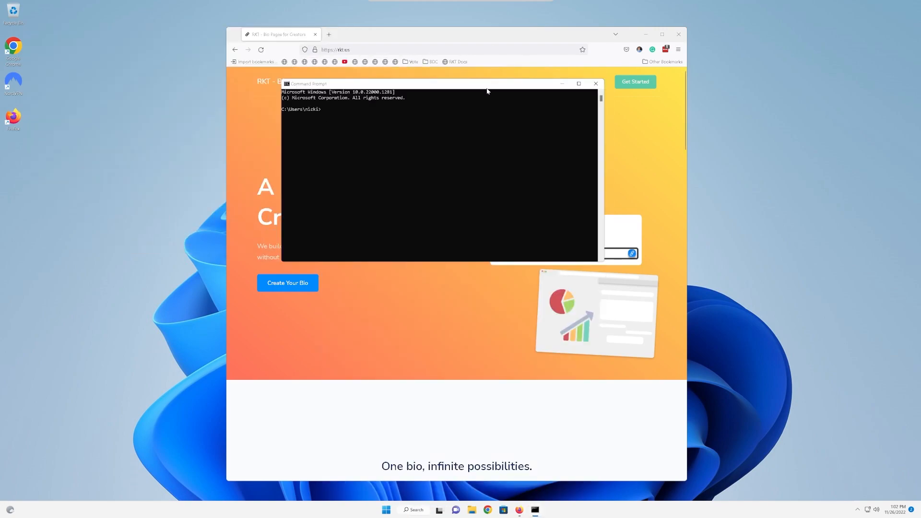
pyautogui.moveTo(487, 160)
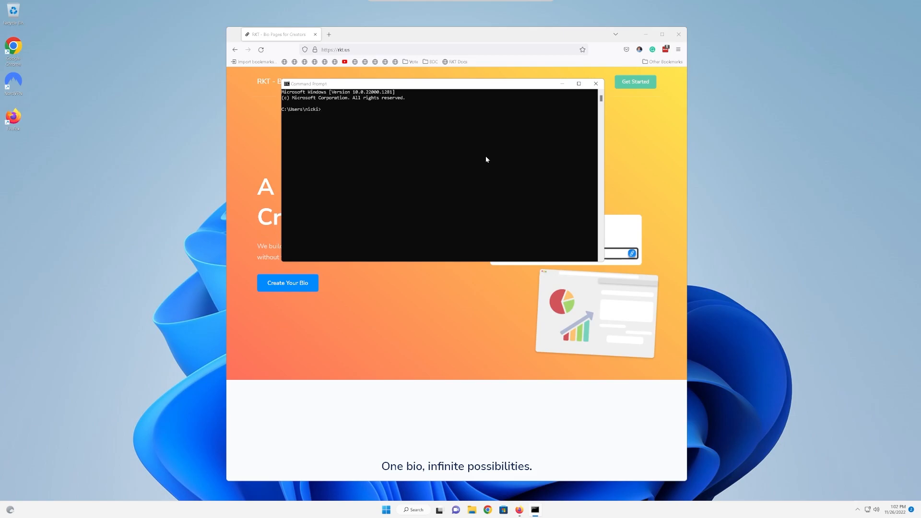
pyautogui.write('task')
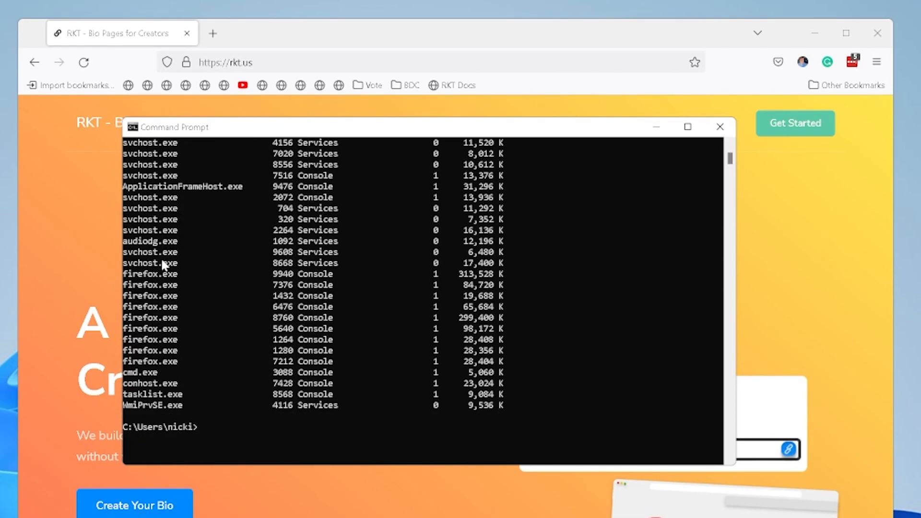
pyautogui.moveTo(148, 296)
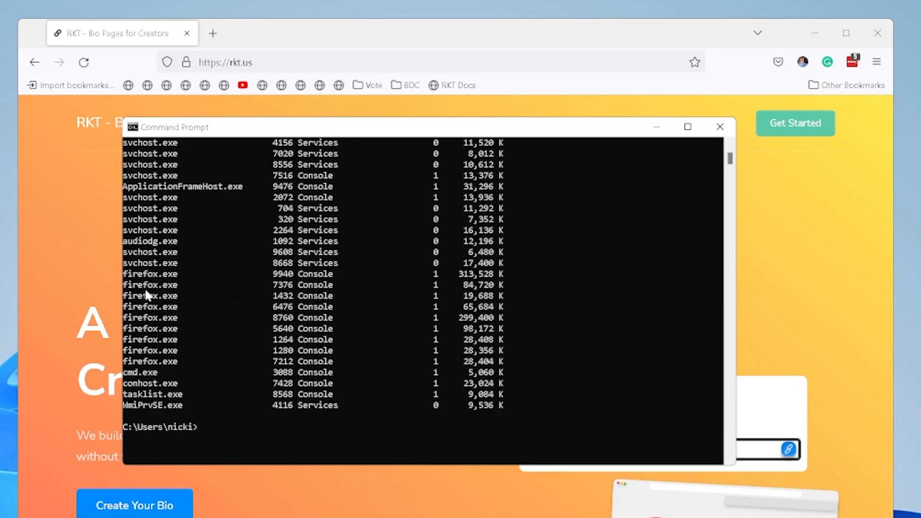
pyautogui.moveTo(148, 388)
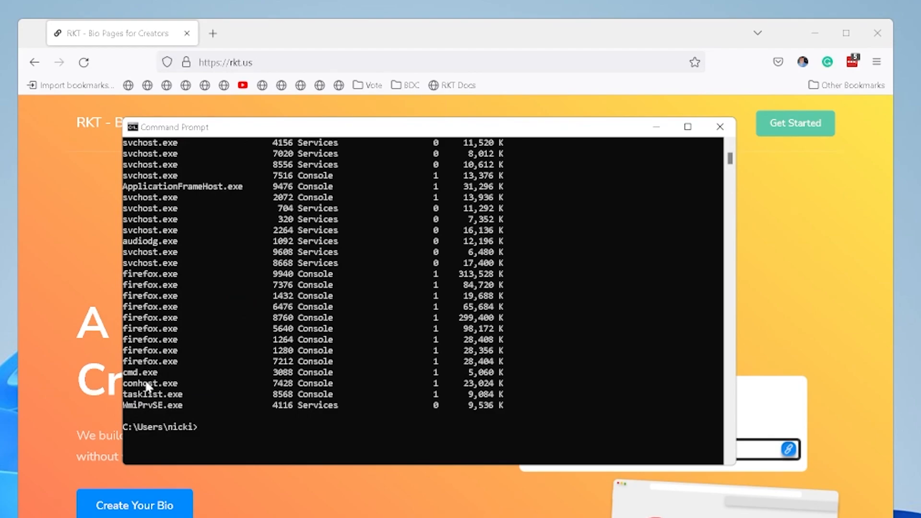
# - Begin typing a new 'tas' command below the tasklist process output
pyautogui.write('tas')
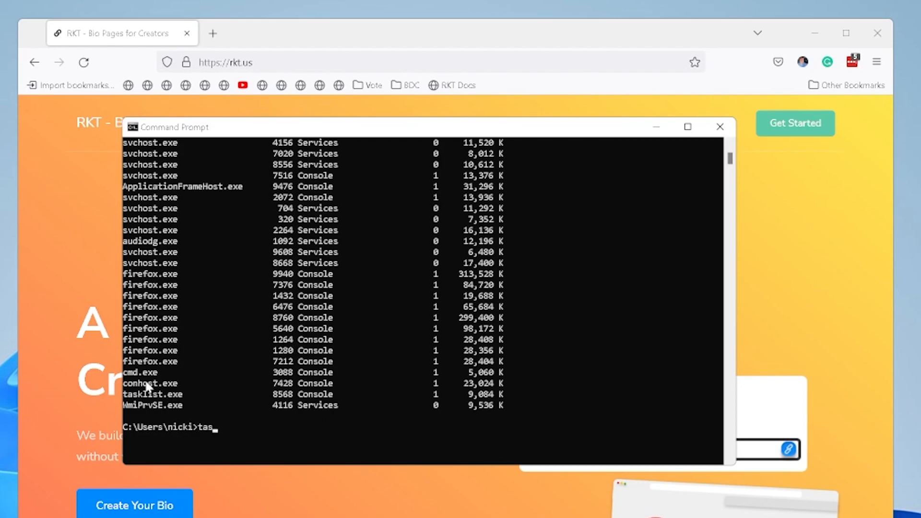
# - Type taskkill /f /im firefox.exe /t to force-end every Firefox process
pyautogui.write('kkill')
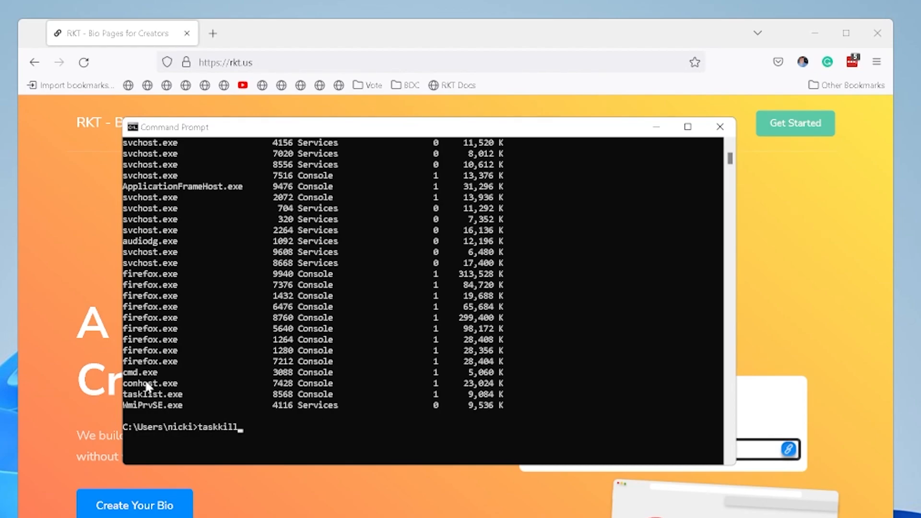
pyautogui.write('/f /')
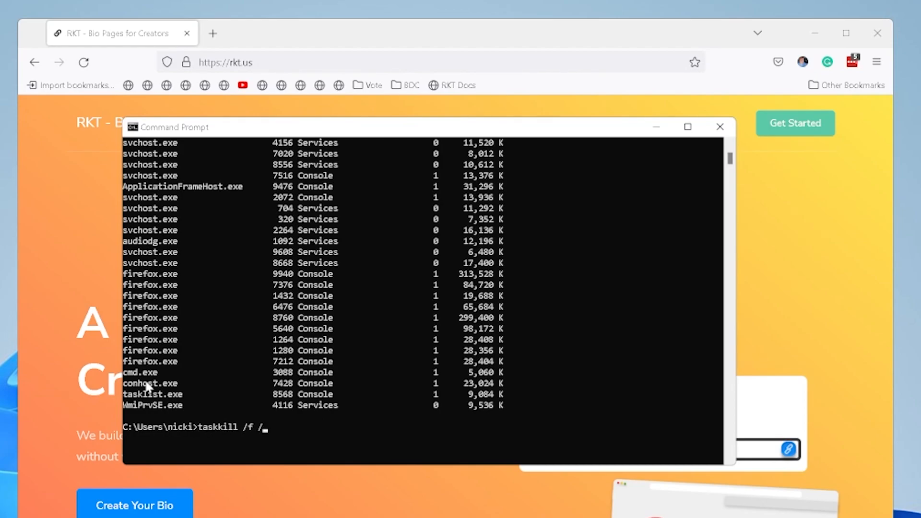
pyautogui.write('im')
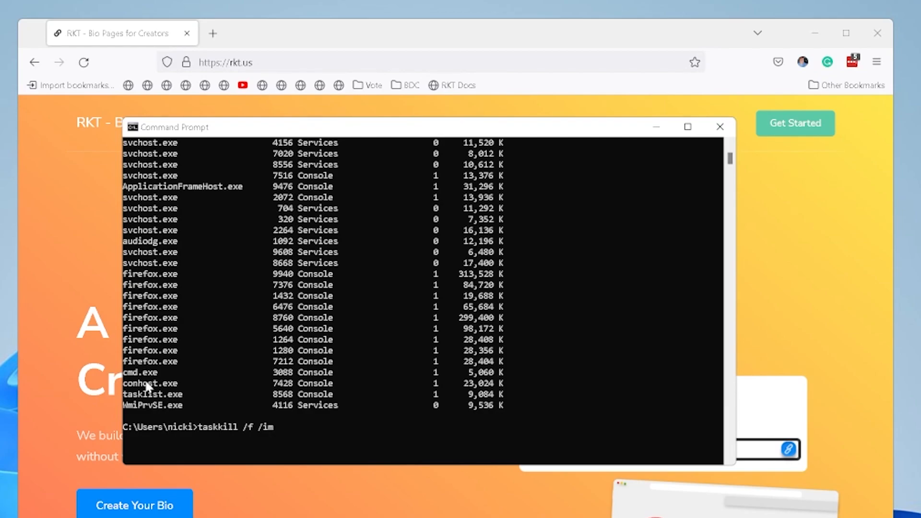
pyautogui.write('fox.exe')
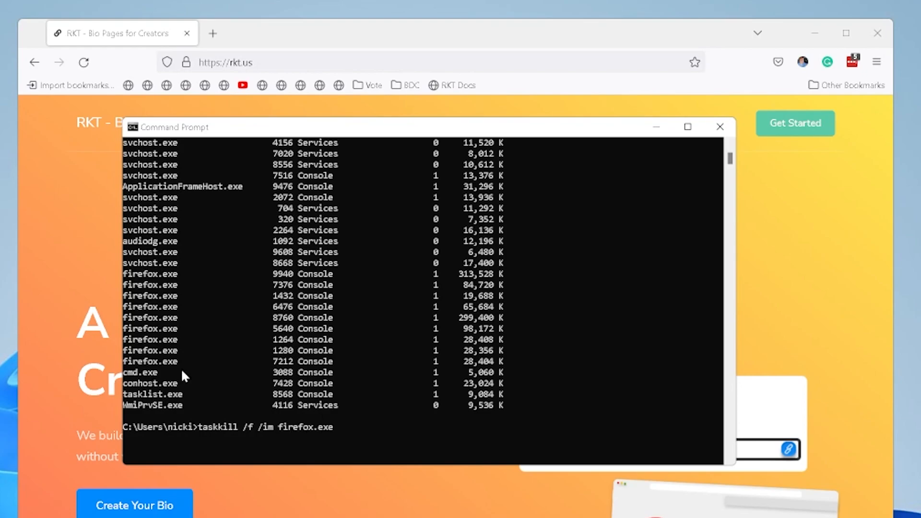
pyautogui.moveTo(167, 282)
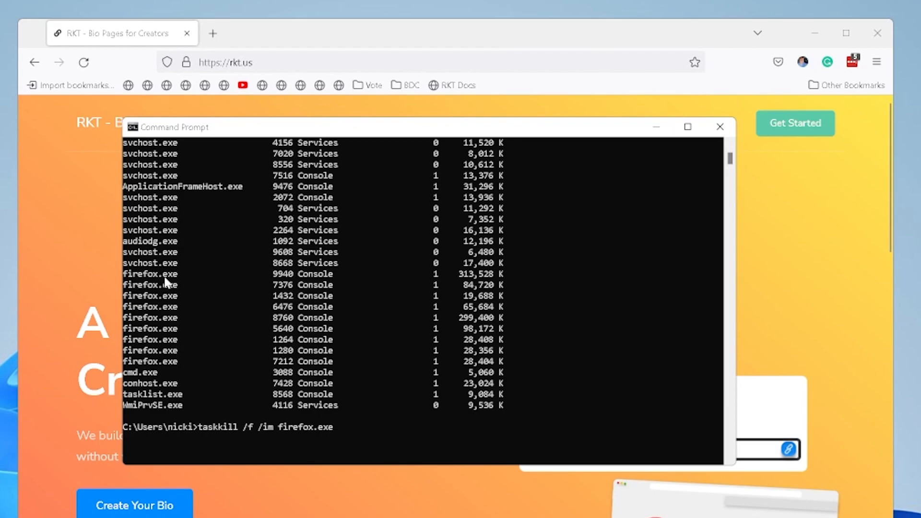
pyautogui.moveTo(166, 310)
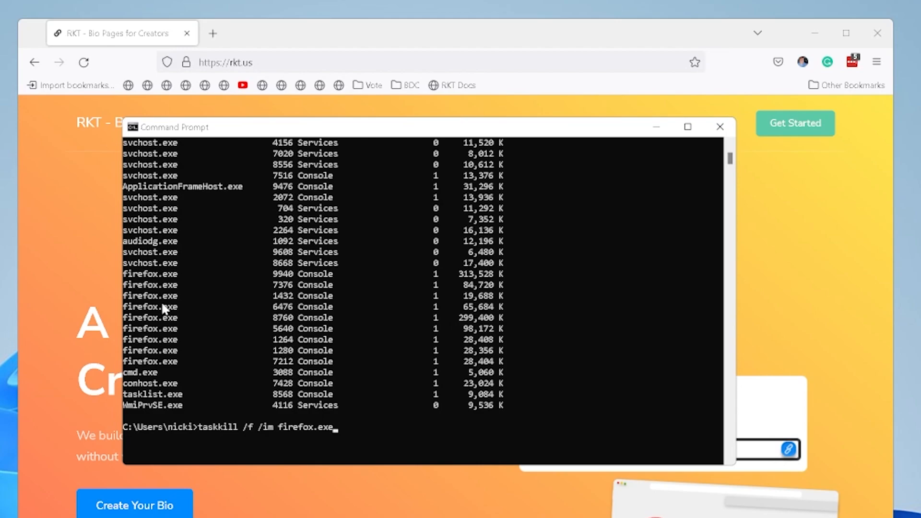
pyautogui.write('/t')
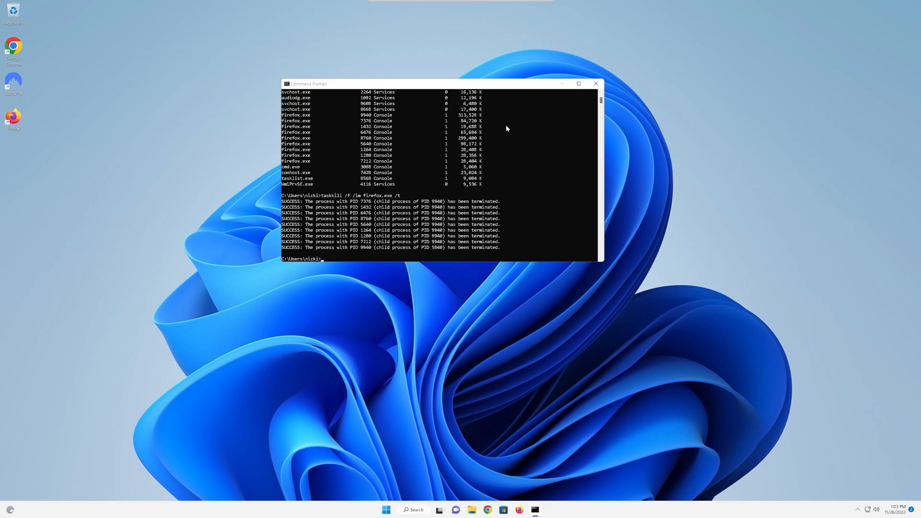
pyautogui.moveTo(628, 220)
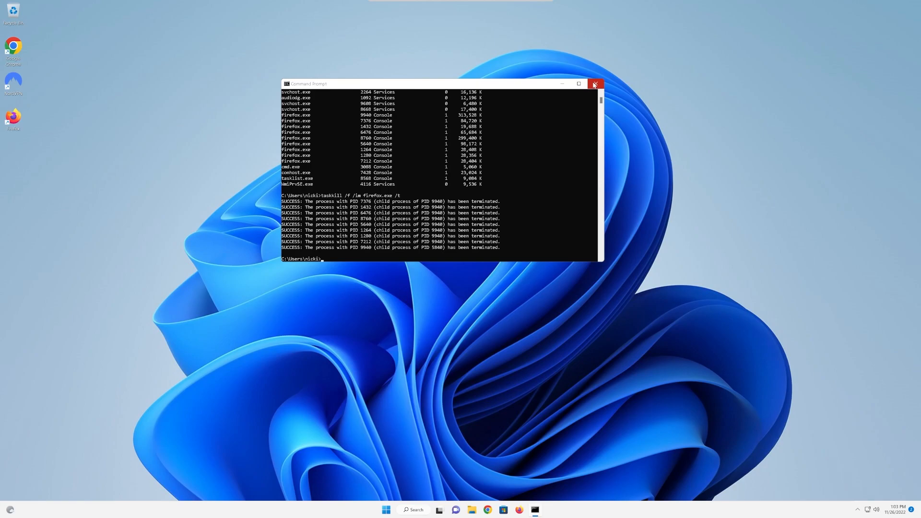
# - Press the Alt+F4 and Ctrl+Alt+Delete shortcuts, then close the Command Prompt window
pyautogui.press('alt+F4')
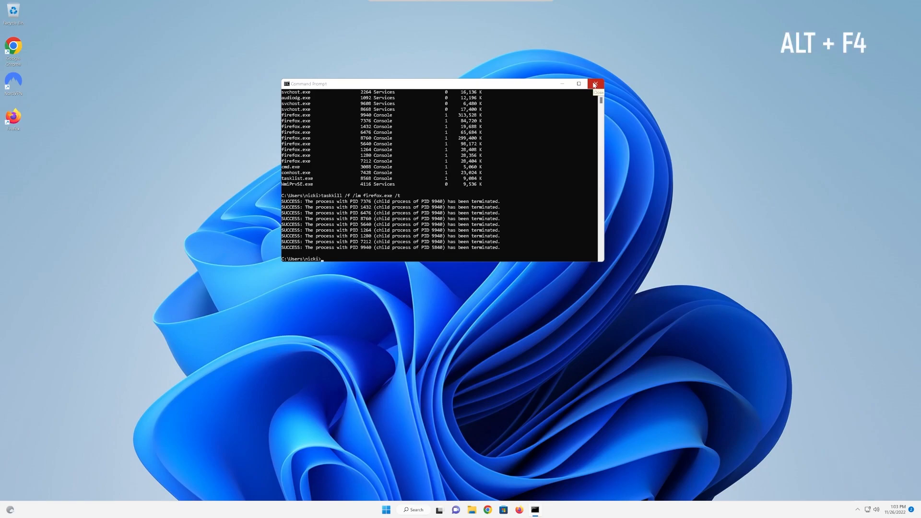
pyautogui.press('ctrl+alt+delete')
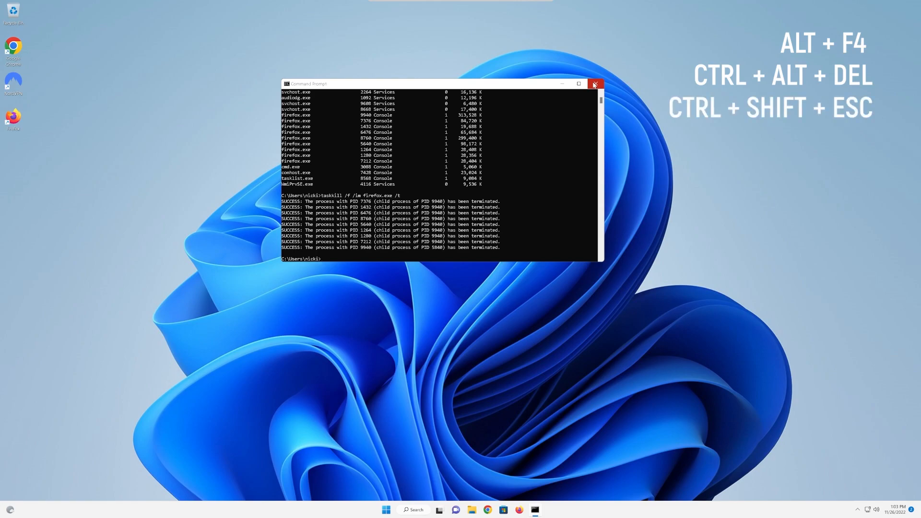
pyautogui.click(595, 84)
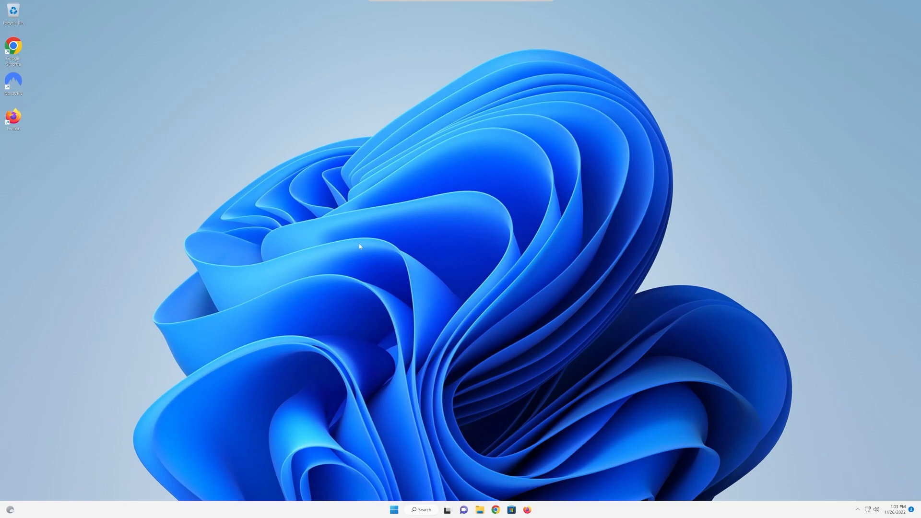
pyautogui.moveTo(502, 184)
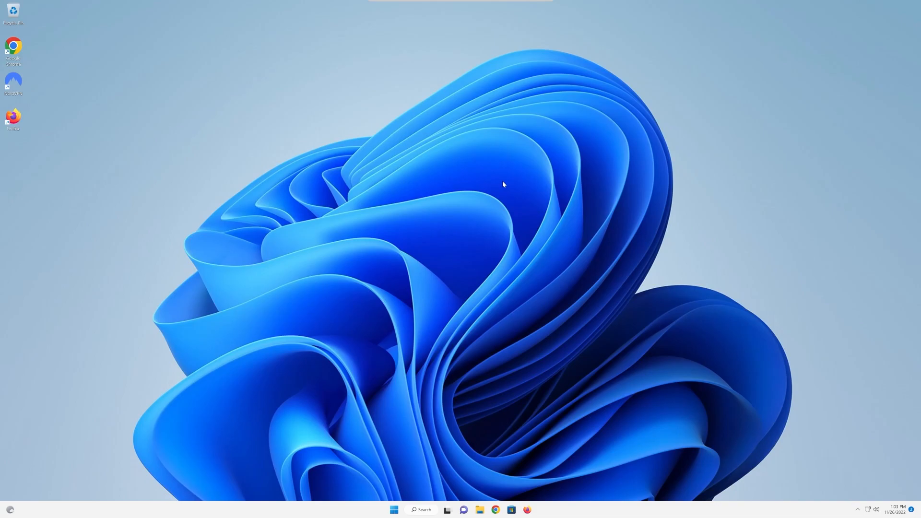
pyautogui.moveTo(438, 155)
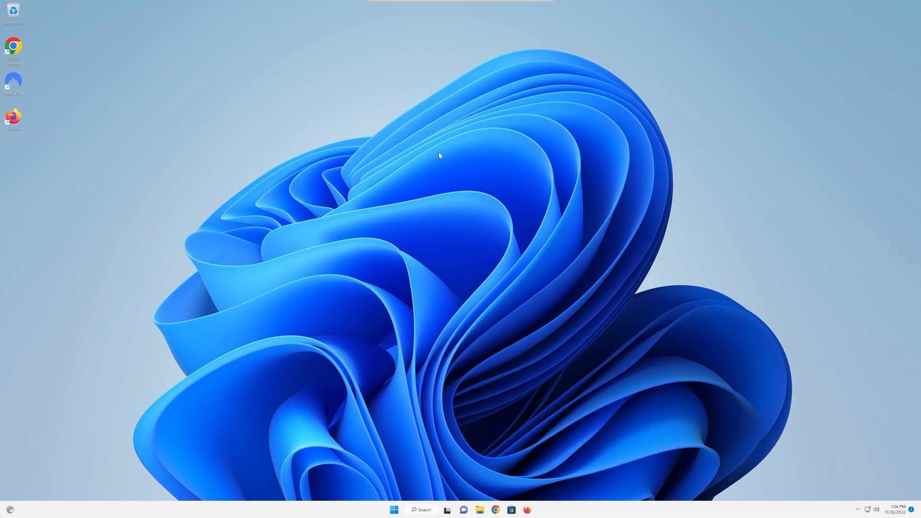
pyautogui.moveTo(547, 215)
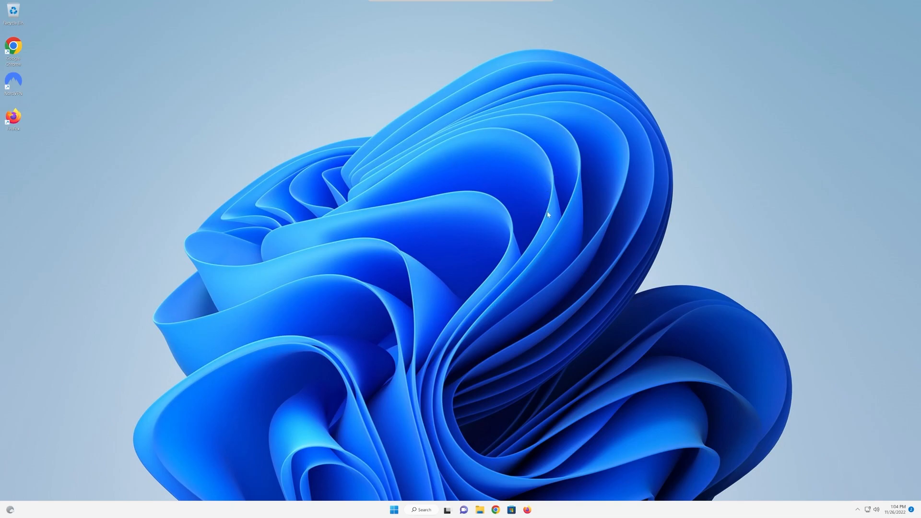